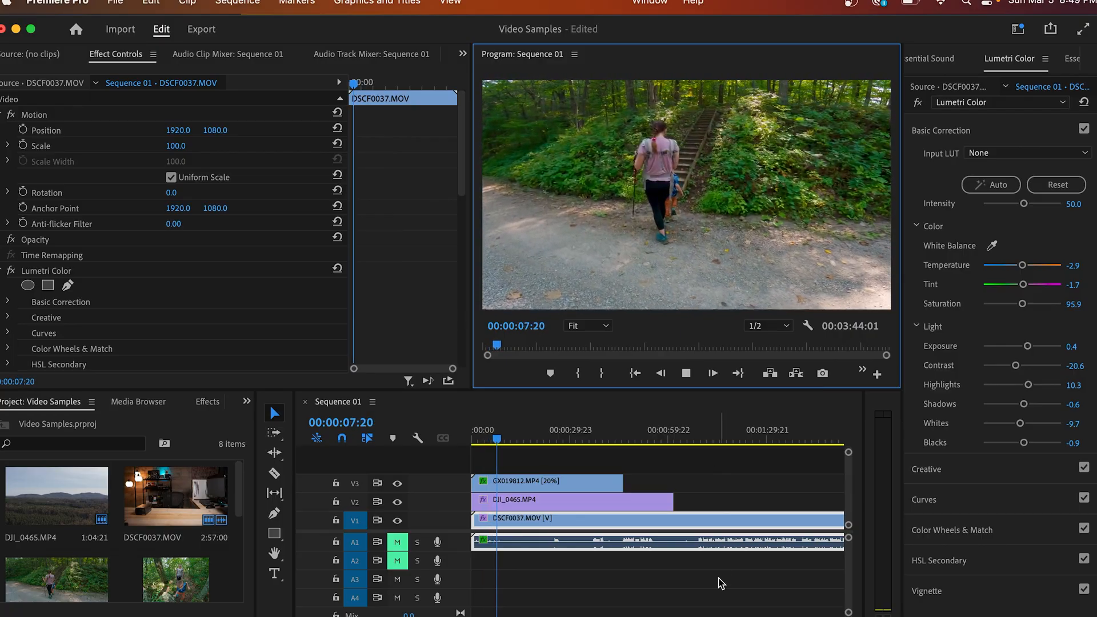
Move the playhead to about 00:00:28 and play the sequence in the Program Monitor
left_click(566, 428)
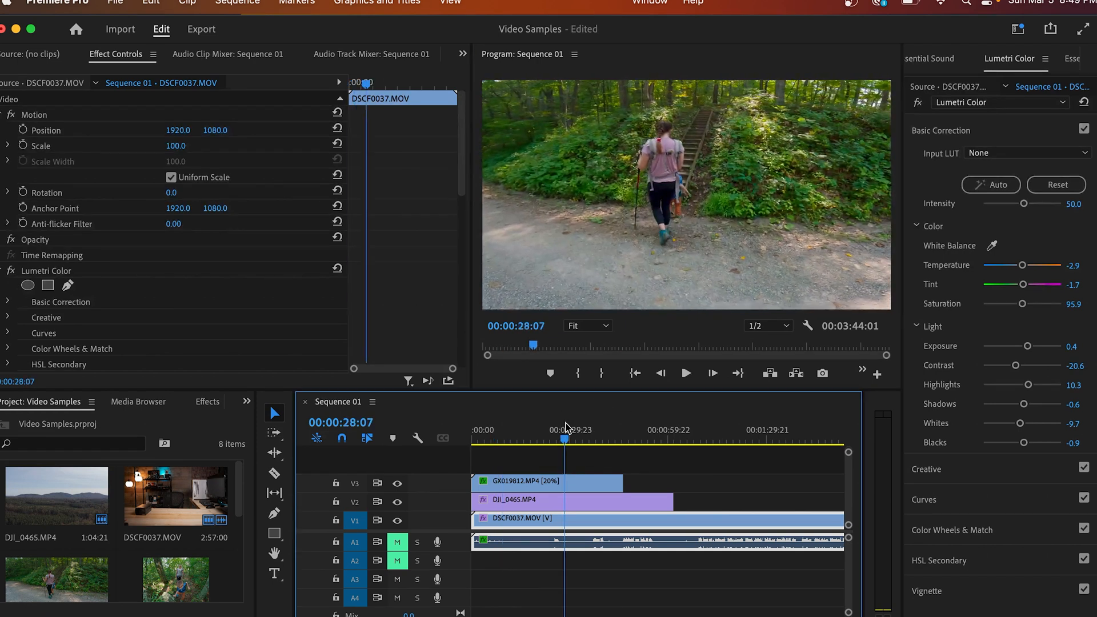
left_click(684, 372)
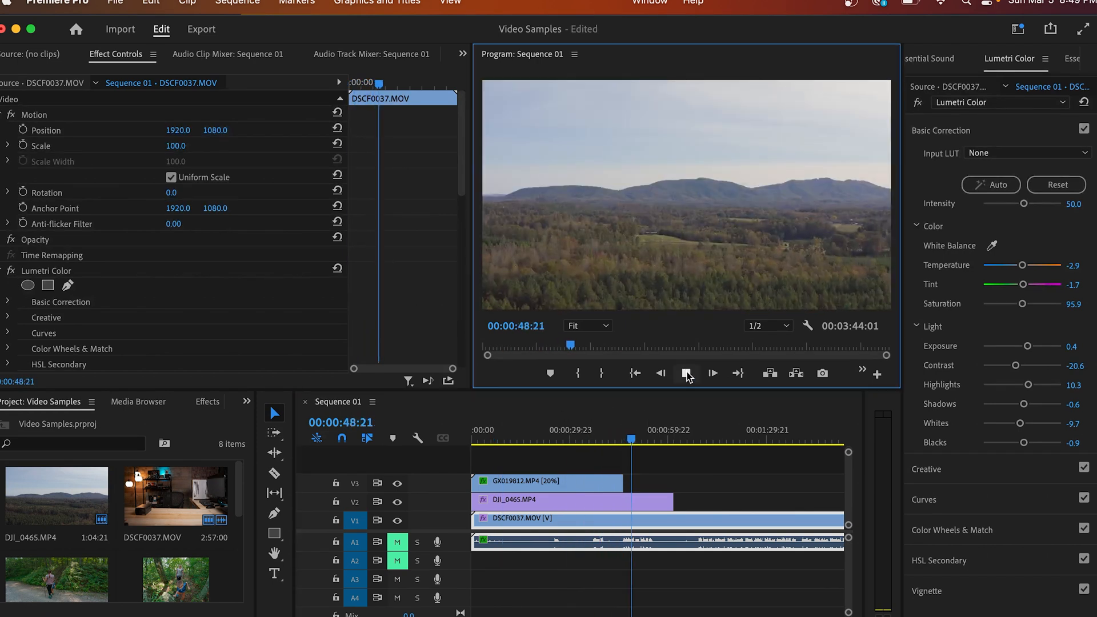
left_click(687, 373)
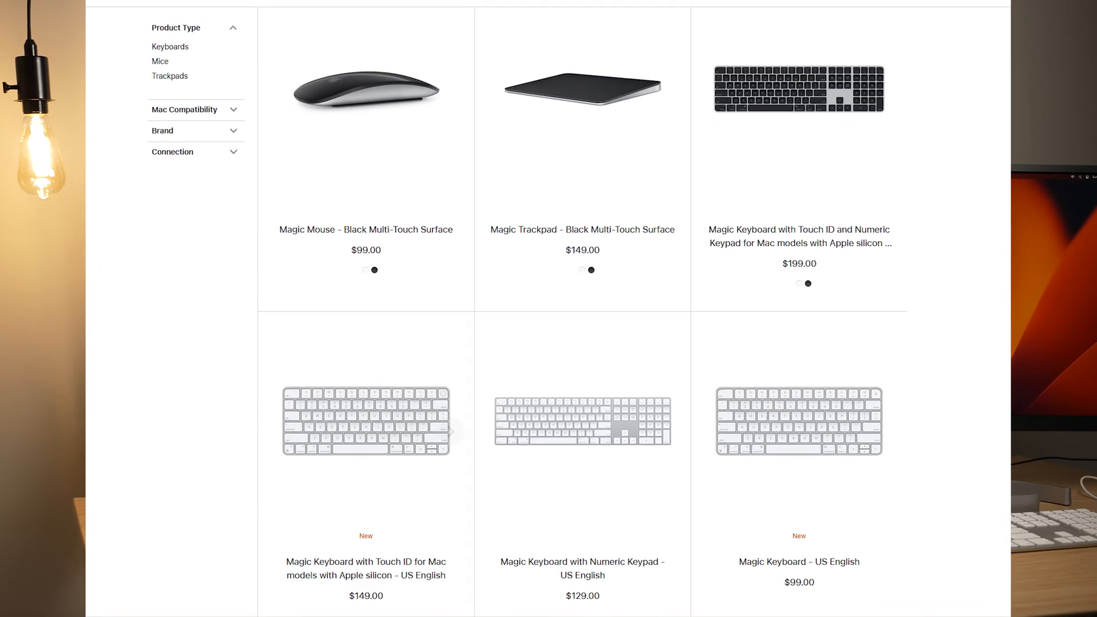
scroll("down", 3)
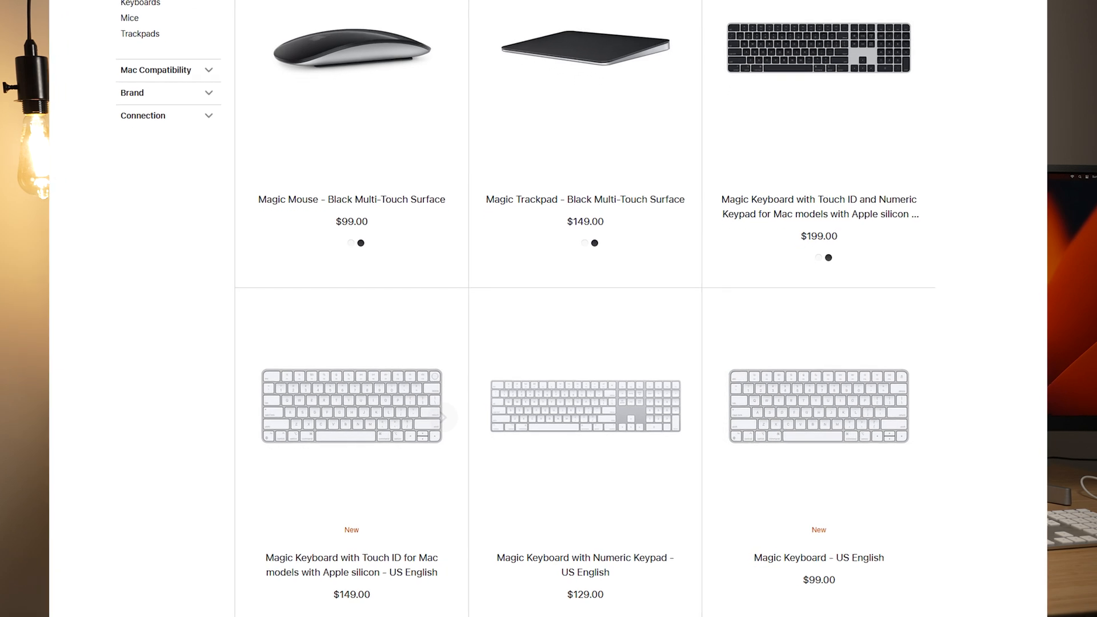
scroll("down", 3)
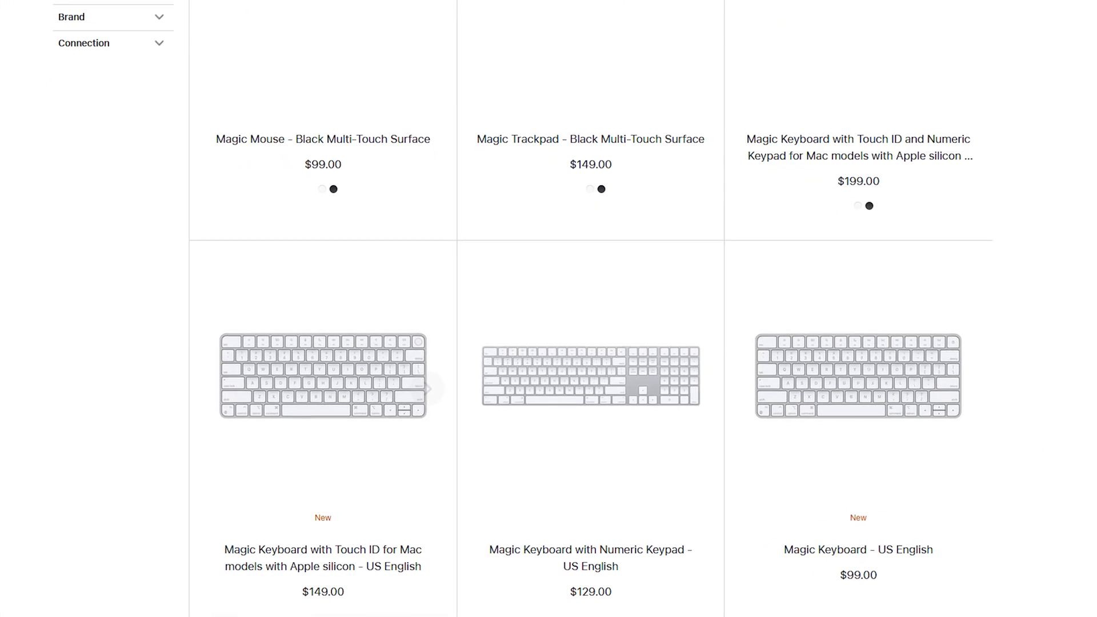
scroll("down", 3)
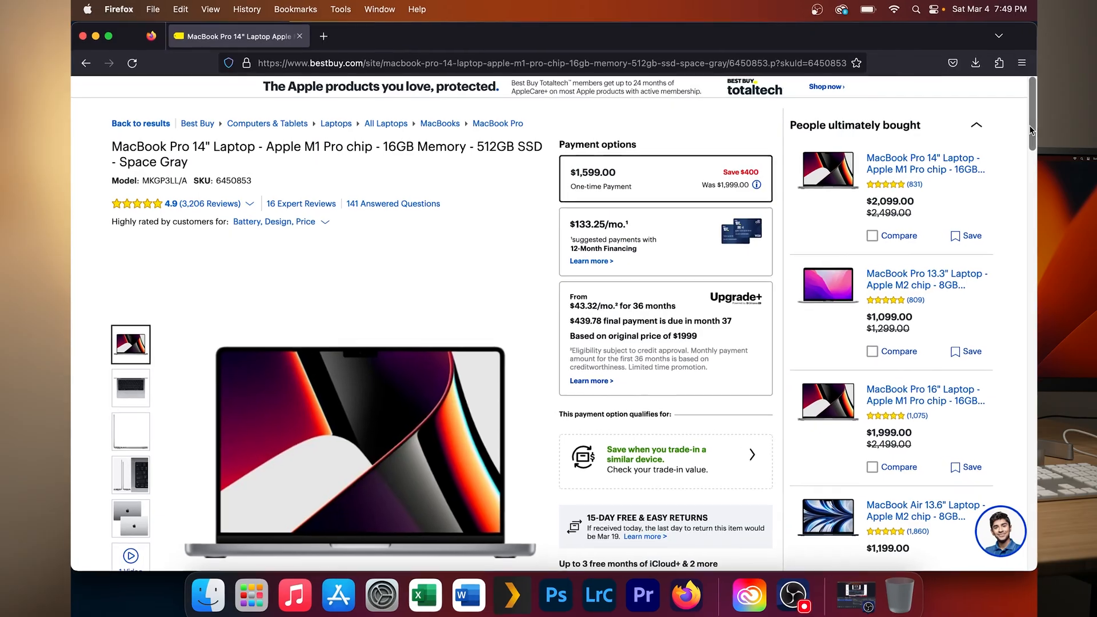
scroll("down", 3)
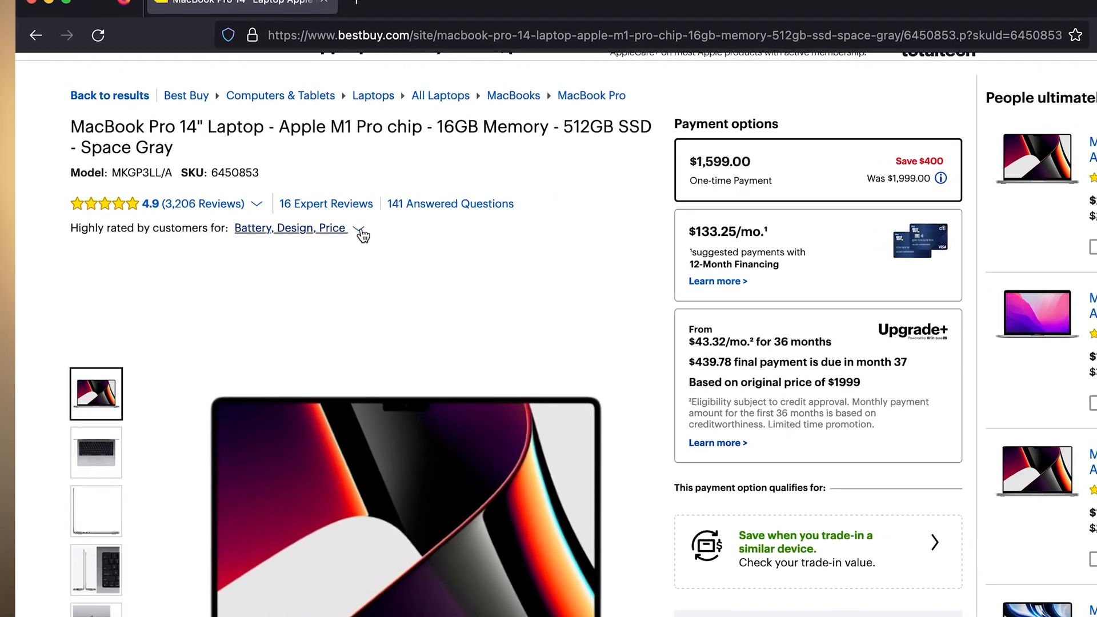
left_click(289, 228)
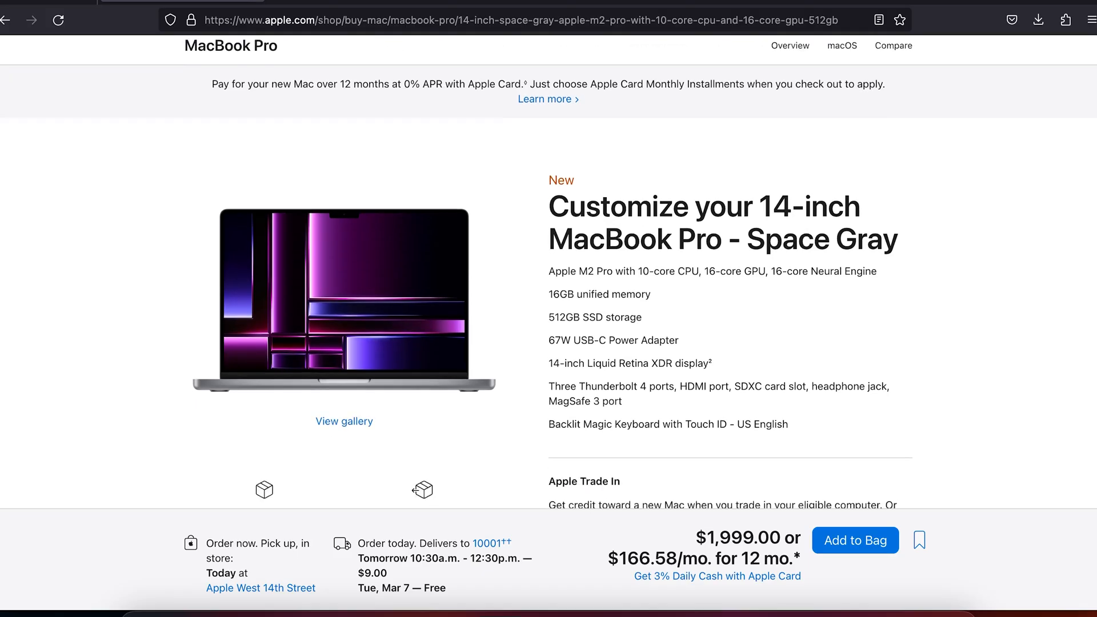
scroll("down", 3)
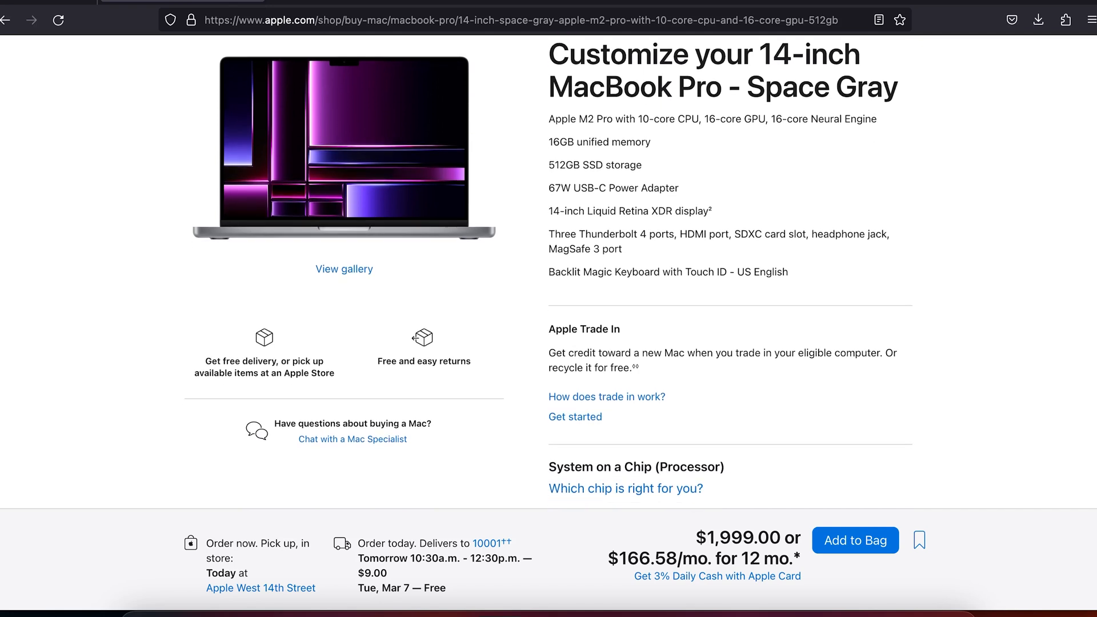
scroll("down", 3)
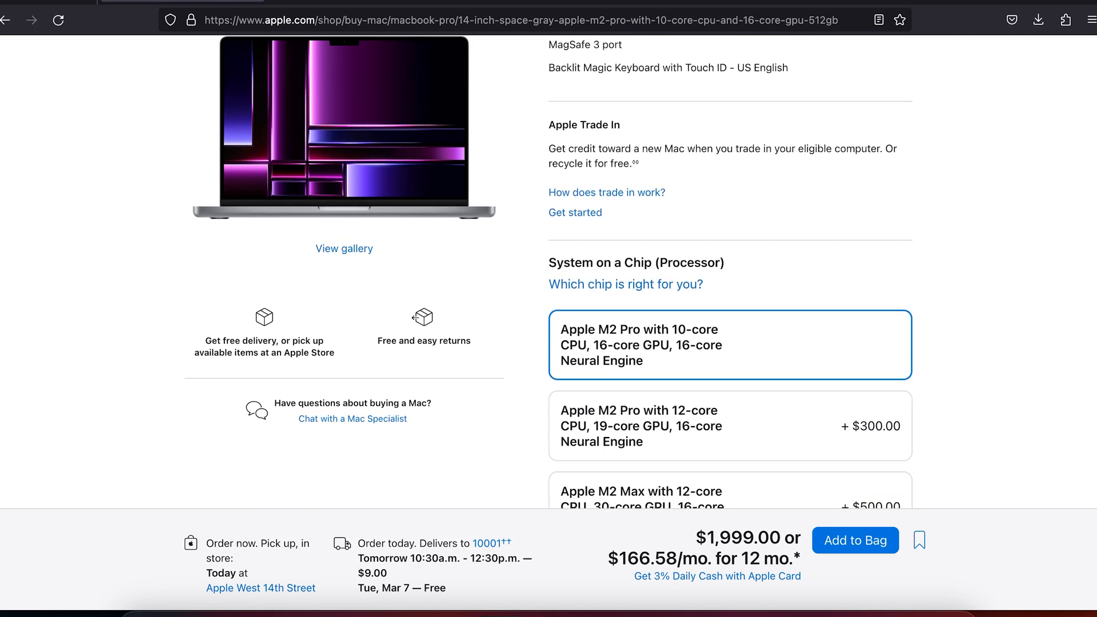
scroll("down", 3)
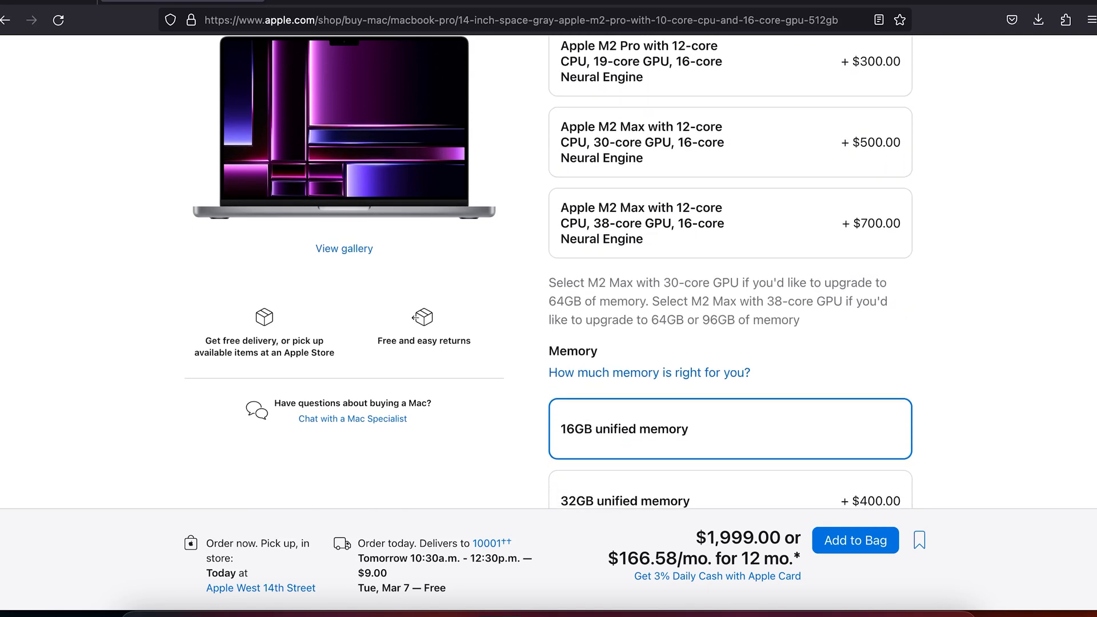
scroll("down", 3)
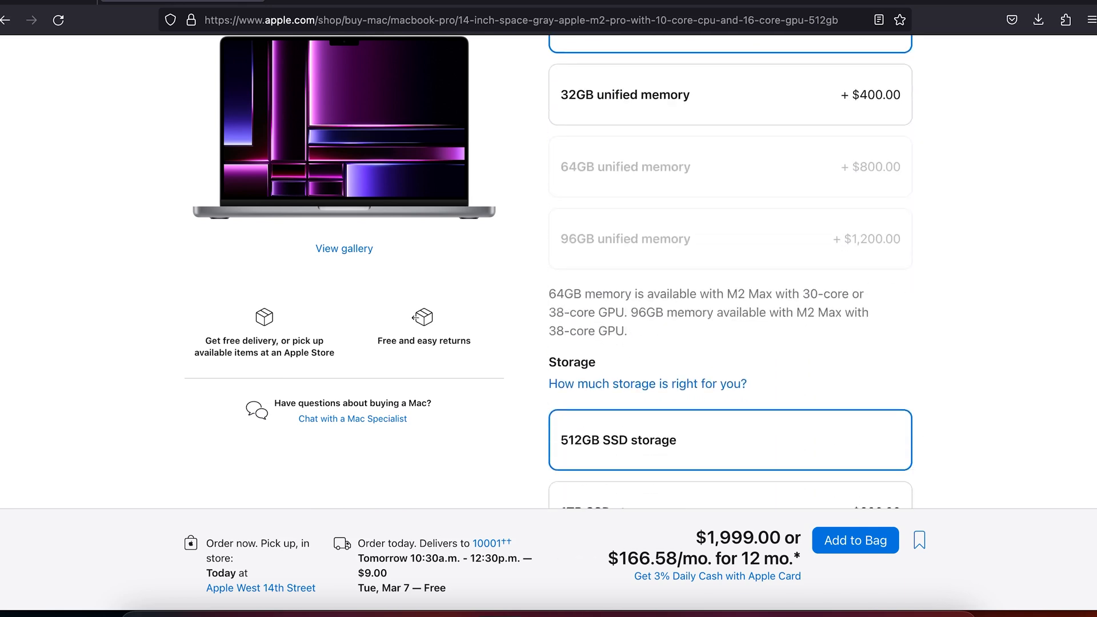